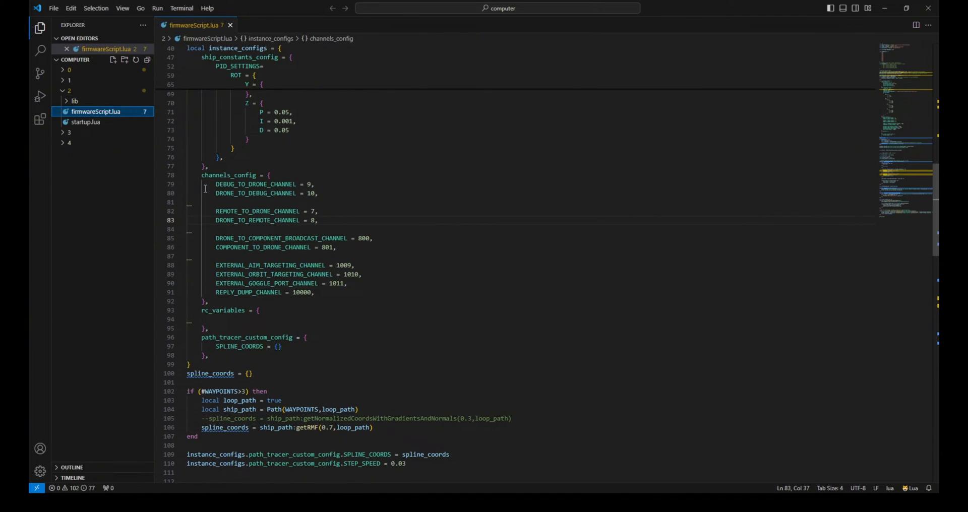
- Select the remote and drone channel lines in firmwareScript.lua for copying
drag(214, 184, 319, 220)
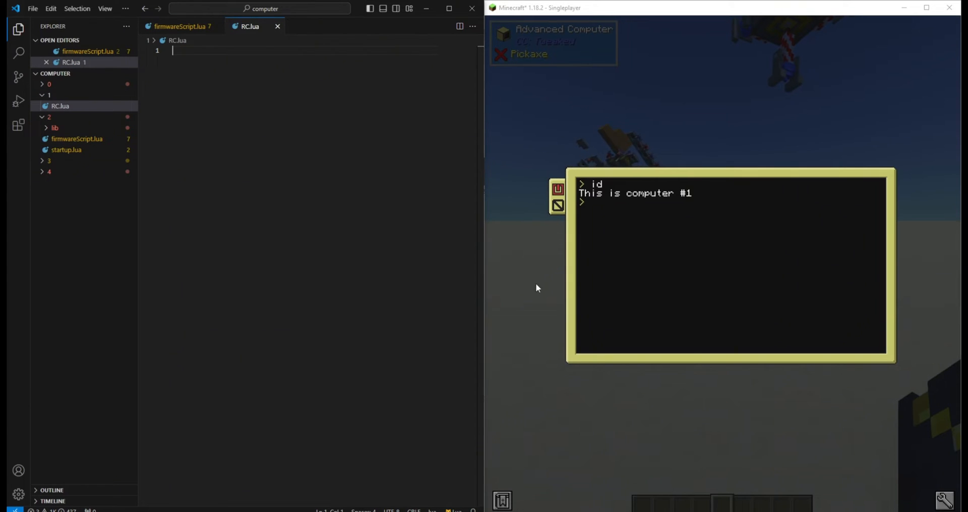
- Add the modem lookup modem = peripheral.find("modem") and the remote/drone channel constants
key(Escape)
text(peripherals)
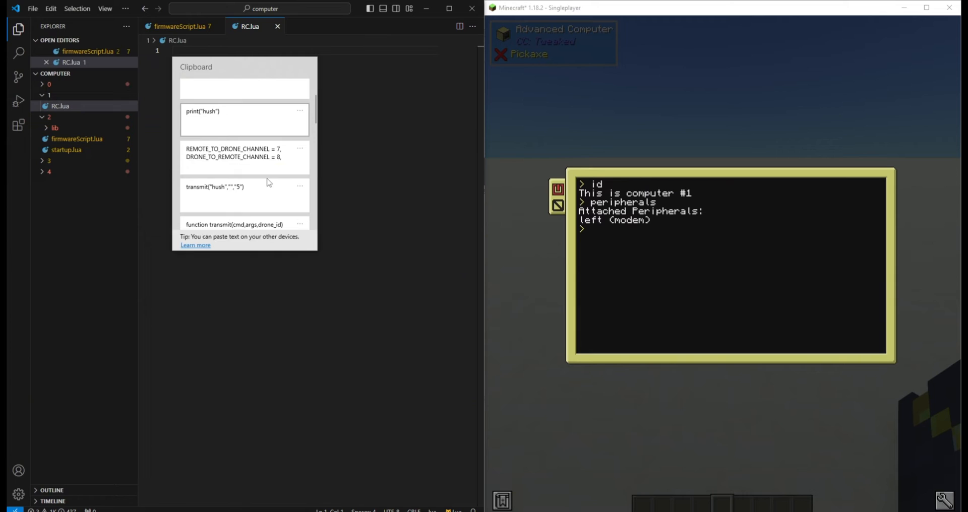
text(modem = peripheral.find("modem"))
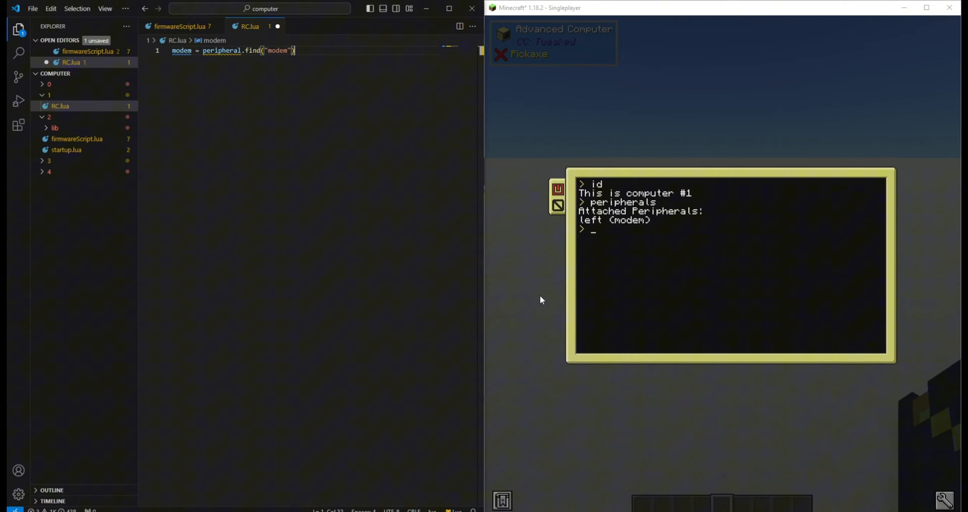
key(Return)
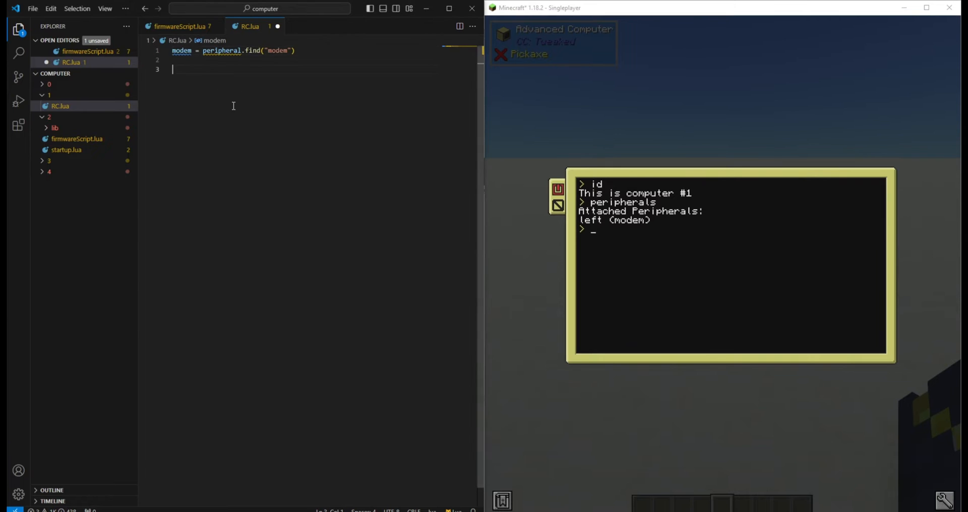
click(179, 26)
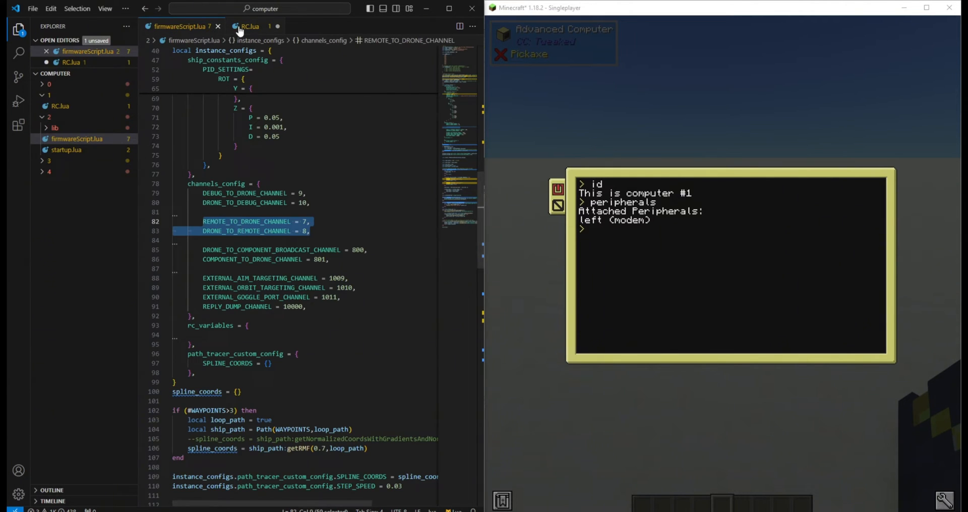
click(250, 26)
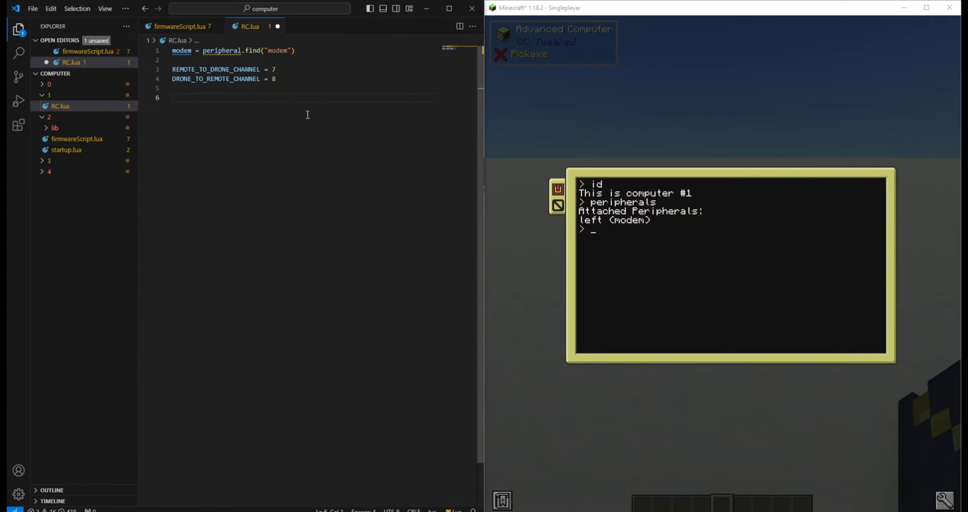
- Write the transmit(cmd,args,drone_id) function, add transmit("hush","","5") and save
text(function transmit(cmd,args,drone_id))
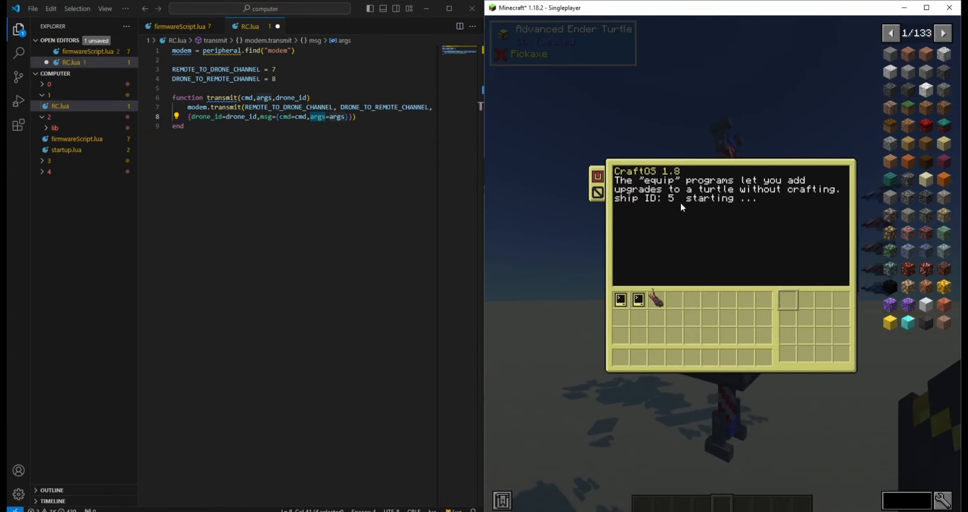
click(279, 179)
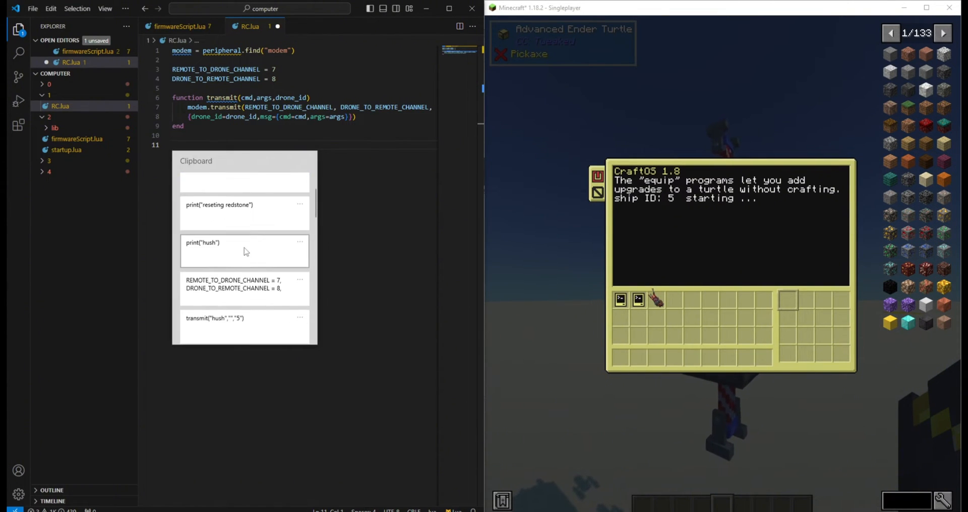
click(216, 321)
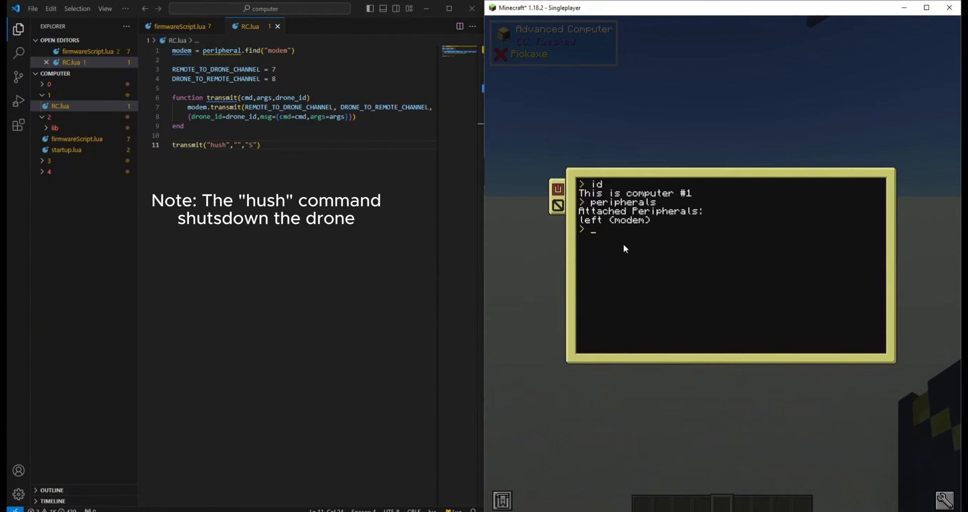
key(Escape)
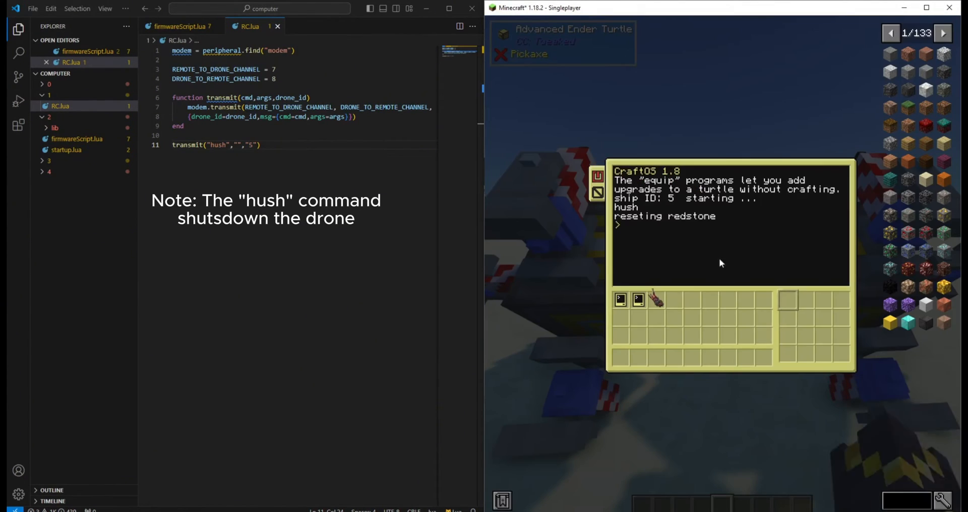
mouse_move(644, 232)
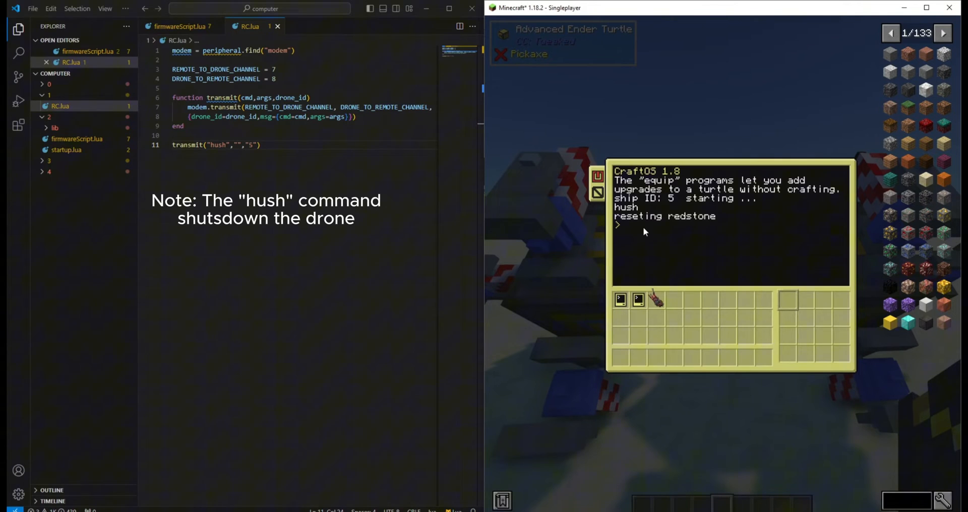
- Open DroneBaseClass.lua from 2/lib/tilt_ships and inspect receiveCommand's drone id check and protocols call
click(55, 129)
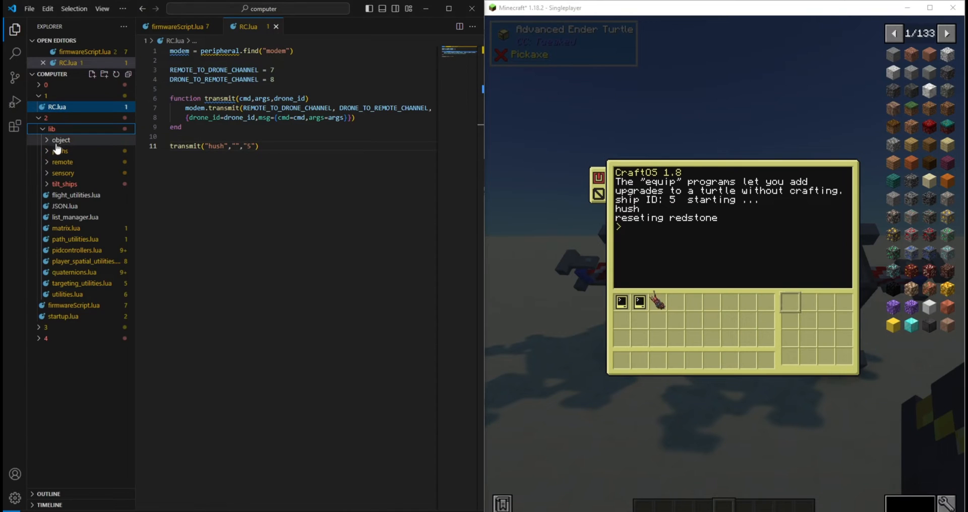
click(64, 184)
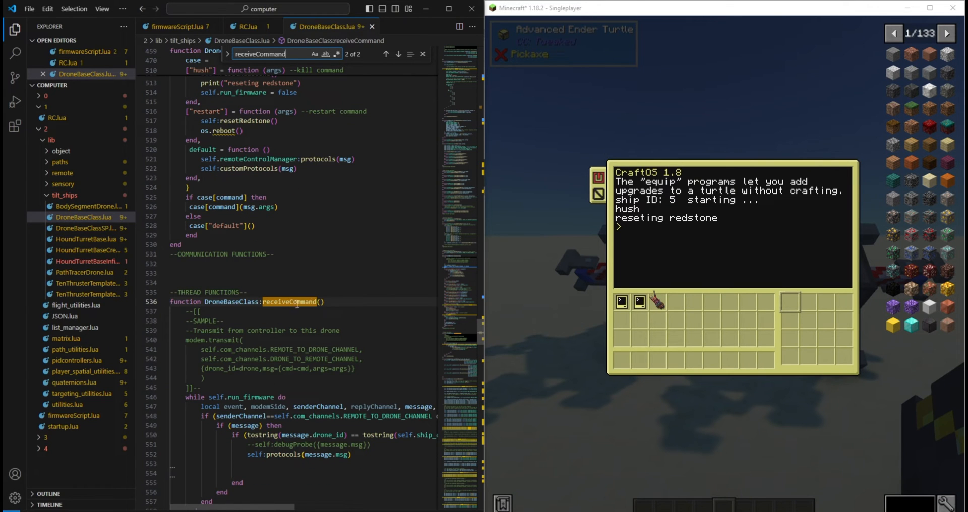
scroll(down, 3)
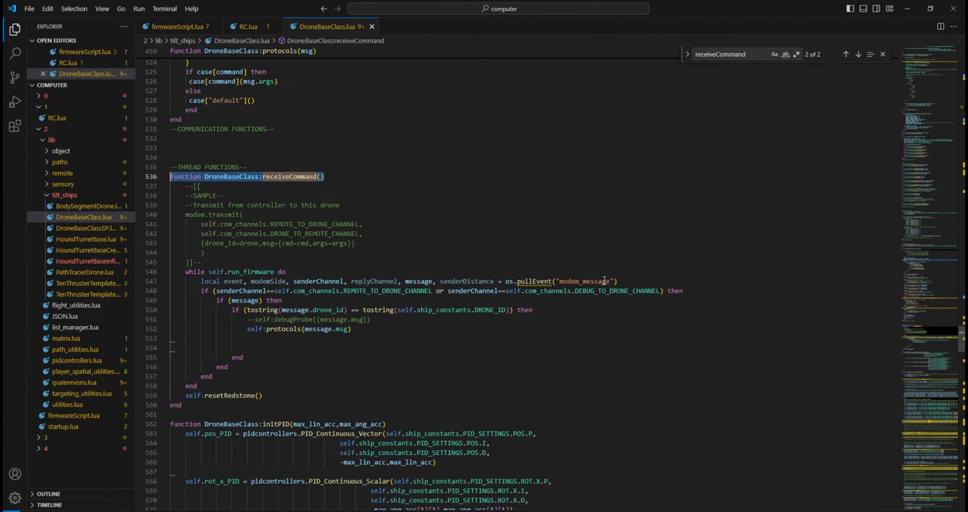
click(494, 309)
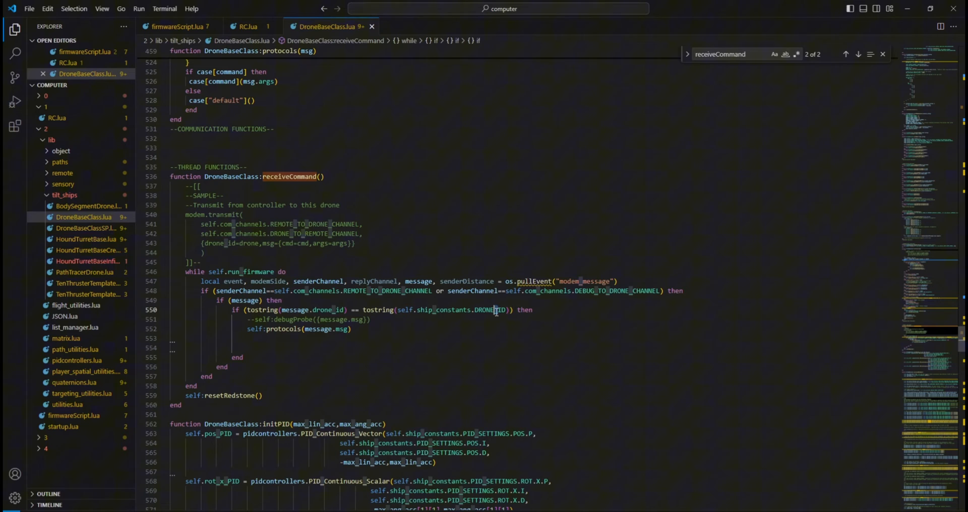
double_click(271, 329)
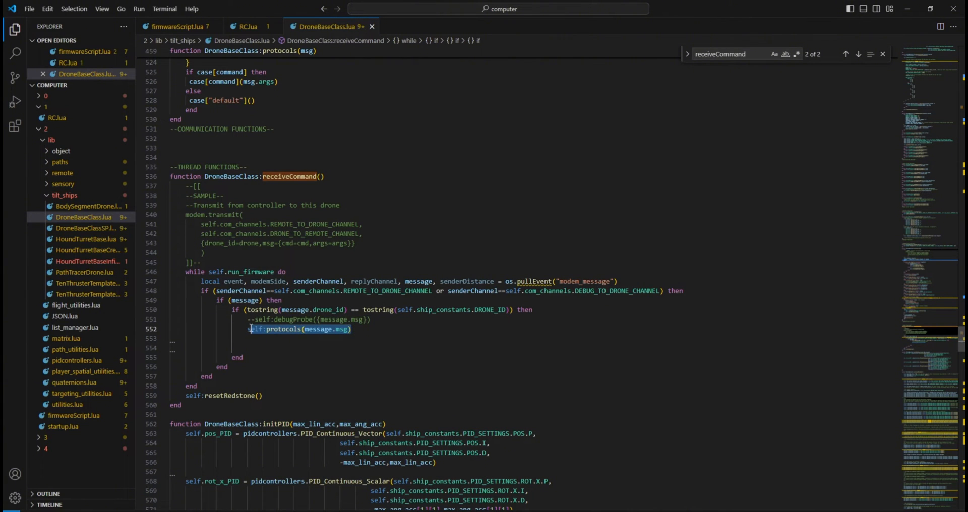
mouse_move(314, 328)
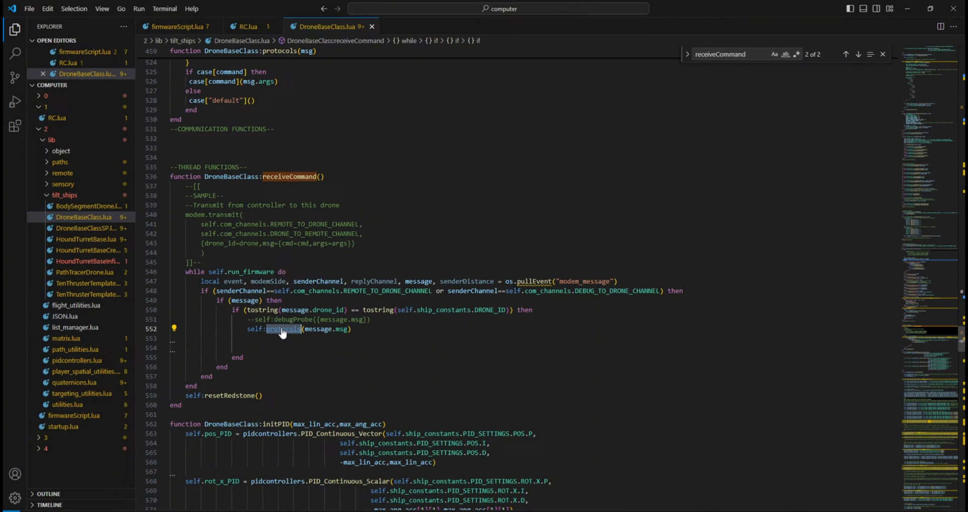
scroll(up, 3)
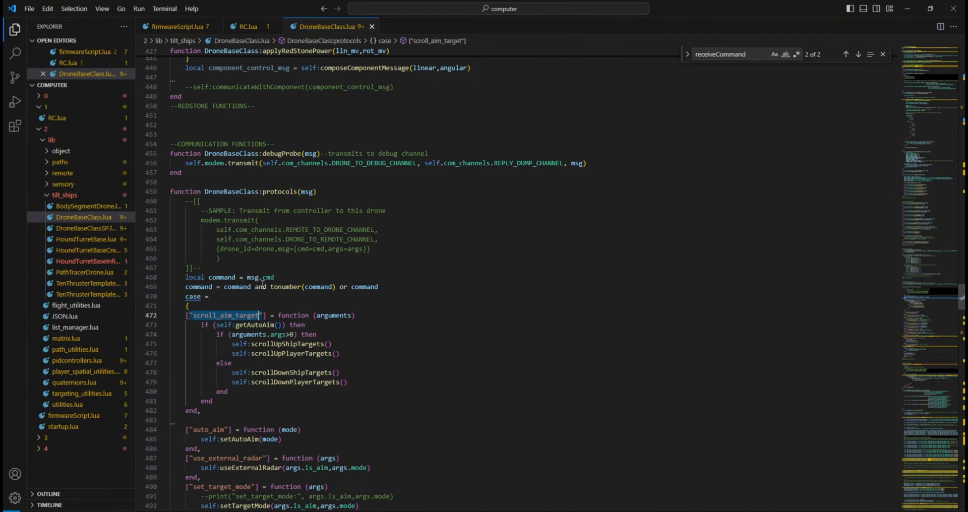
- Scroll the protocols table past hush and restart, then jump to customProtocols
scroll(down, 3)
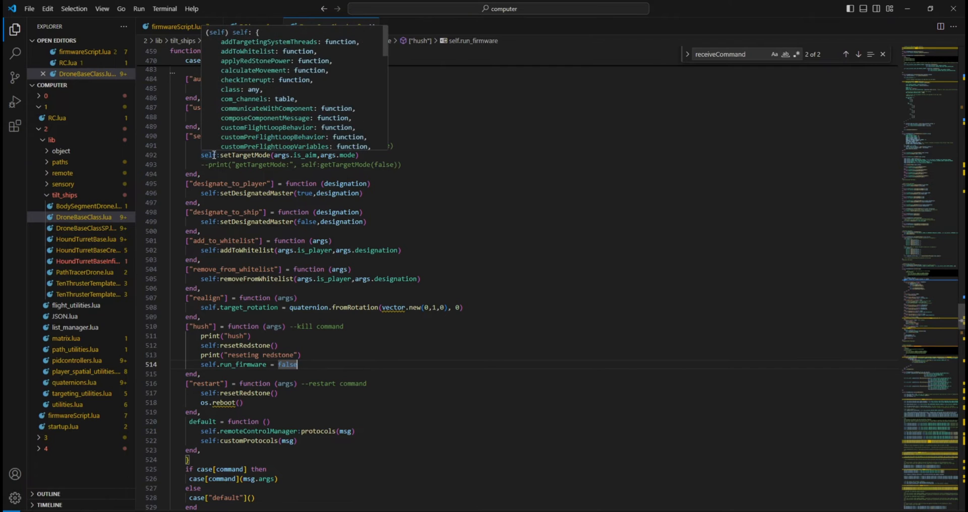
click(366, 399)
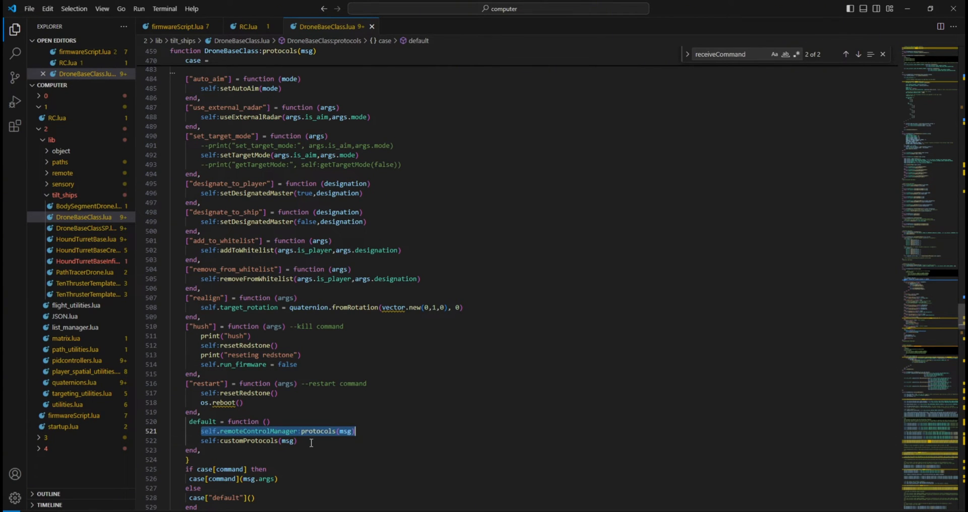
mouse_move(248, 441)
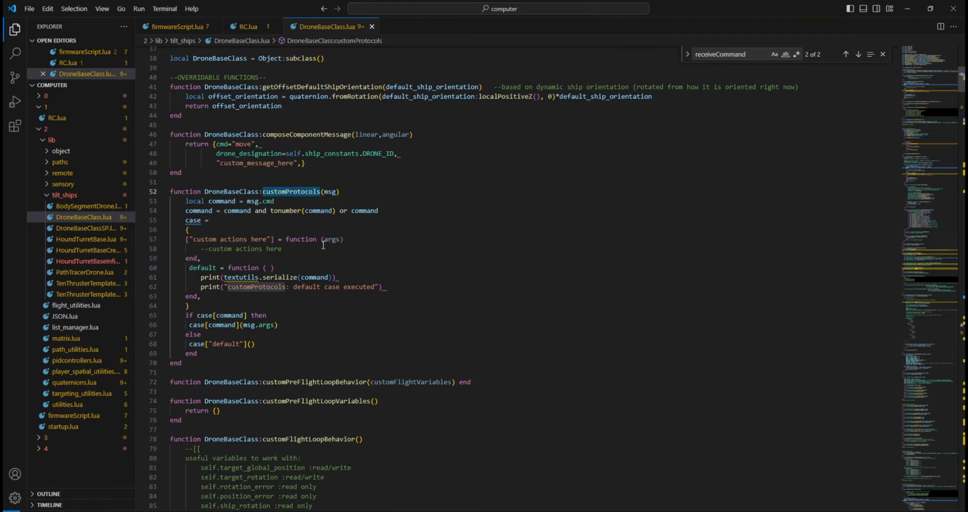
- Compare customProtocols in DroneBaseClass.lua and BodySegmentDrone.lua, then open RemoteControlManager.lua
click(87, 217)
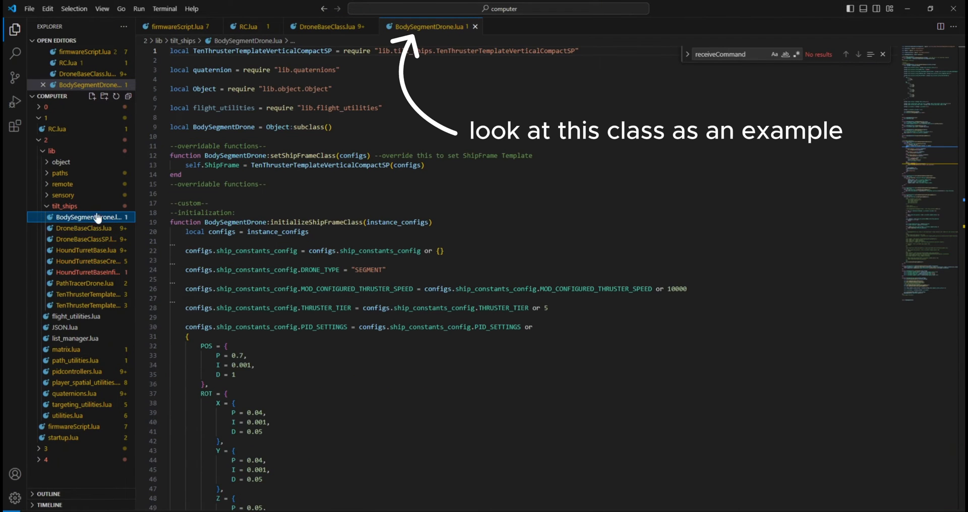
click(330, 27)
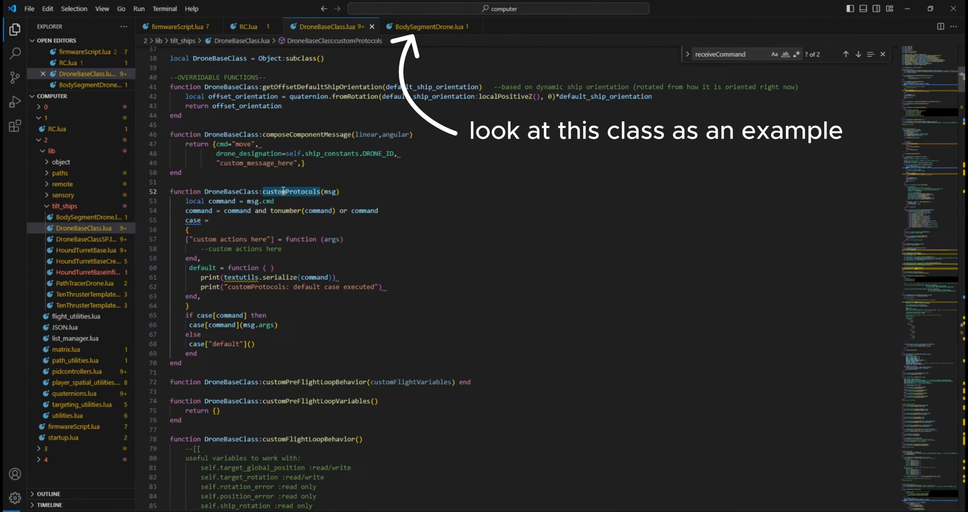
click(423, 26)
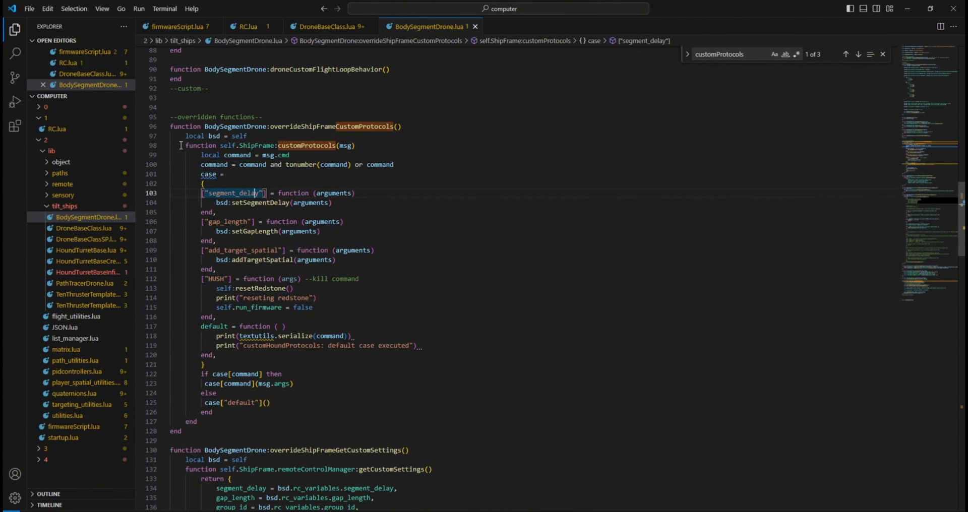
click(327, 26)
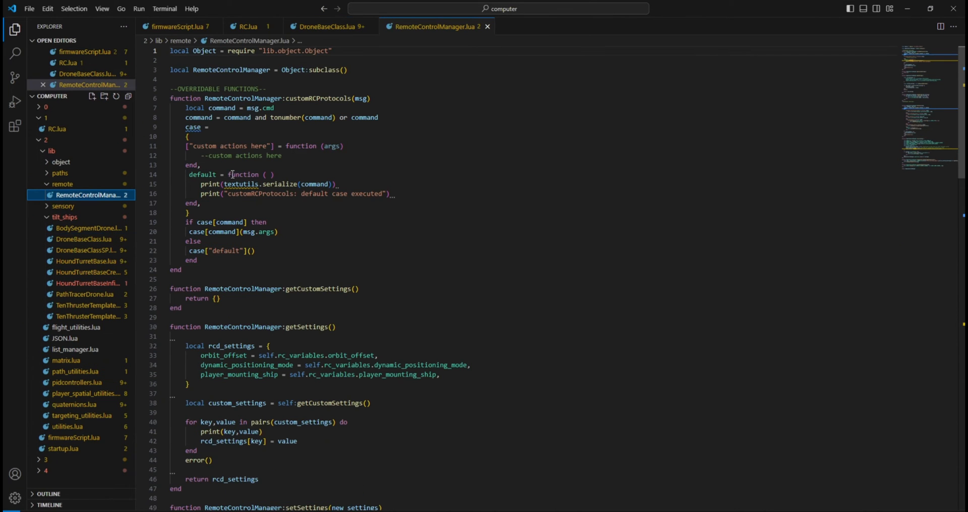
- Inspect the get_settings_info reply call in RemoteControlManager's protocols function
click(329, 27)
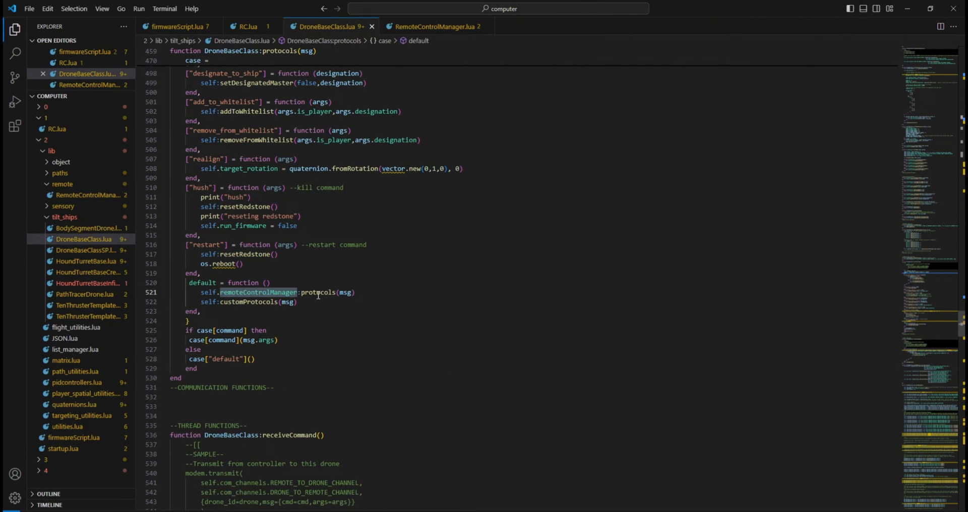
click(430, 26)
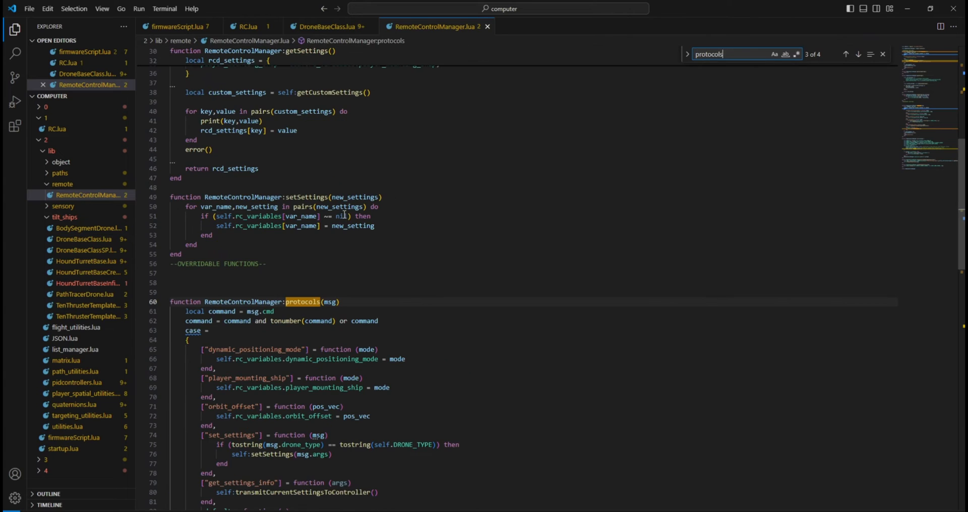
scroll(down, 3)
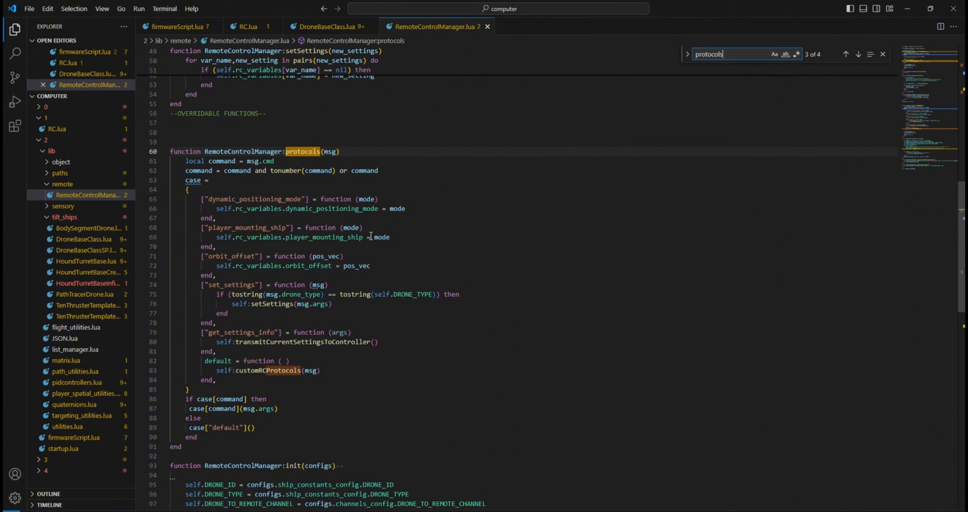
click(346, 285)
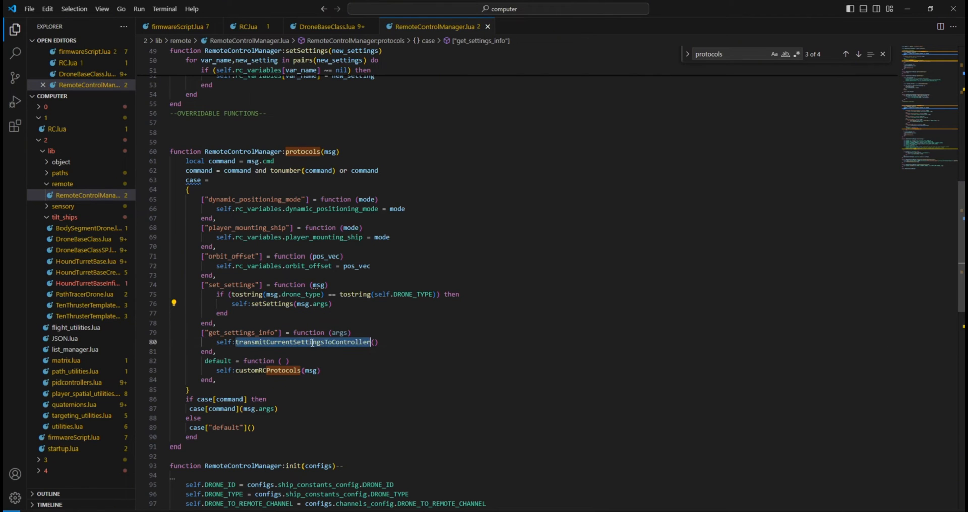
mouse_move(303, 342)
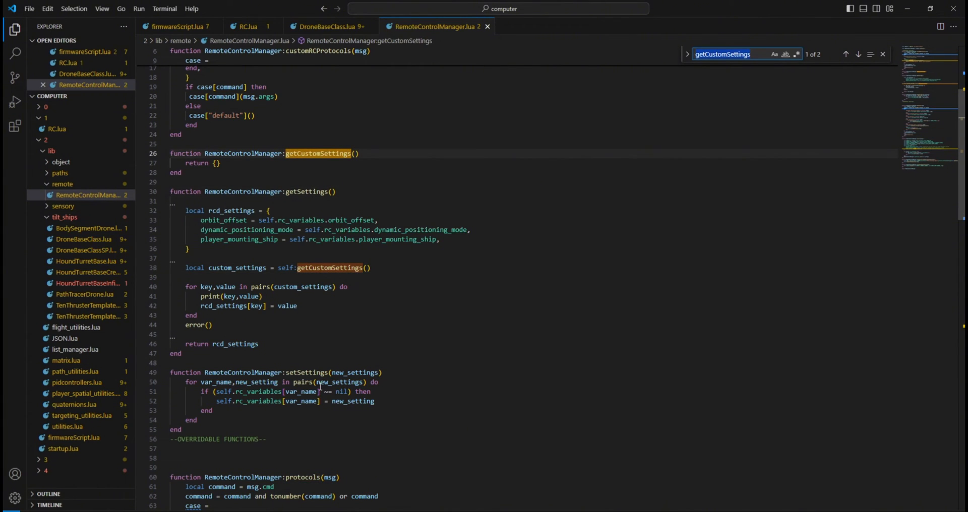
- Review the protocols command cases, including set_settings, then return to RC.lua
scroll(down, 3)
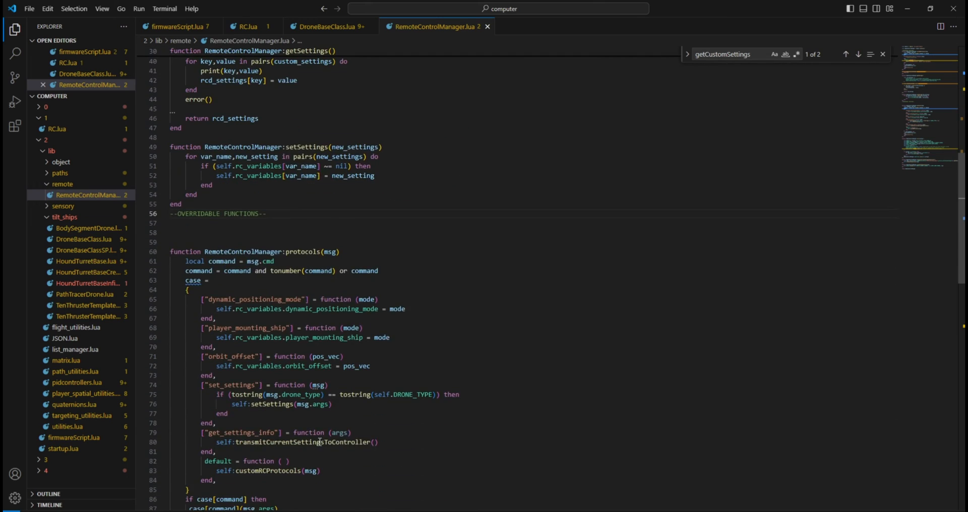
scroll(down, 3)
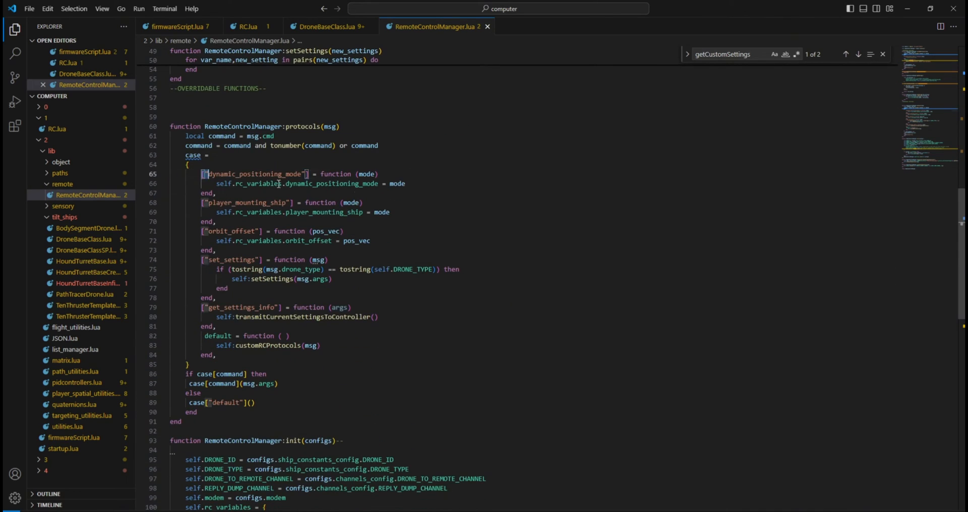
double_click(267, 344)
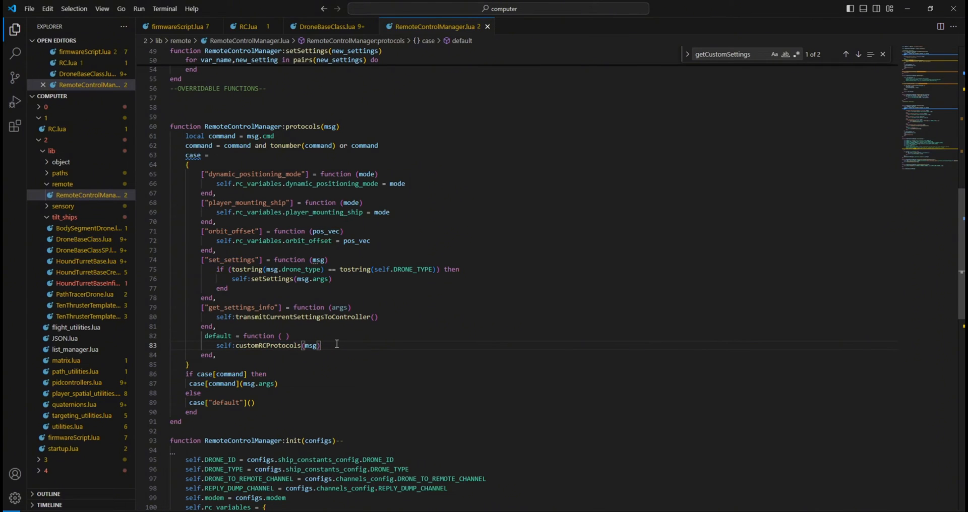
mouse_move(339, 355)
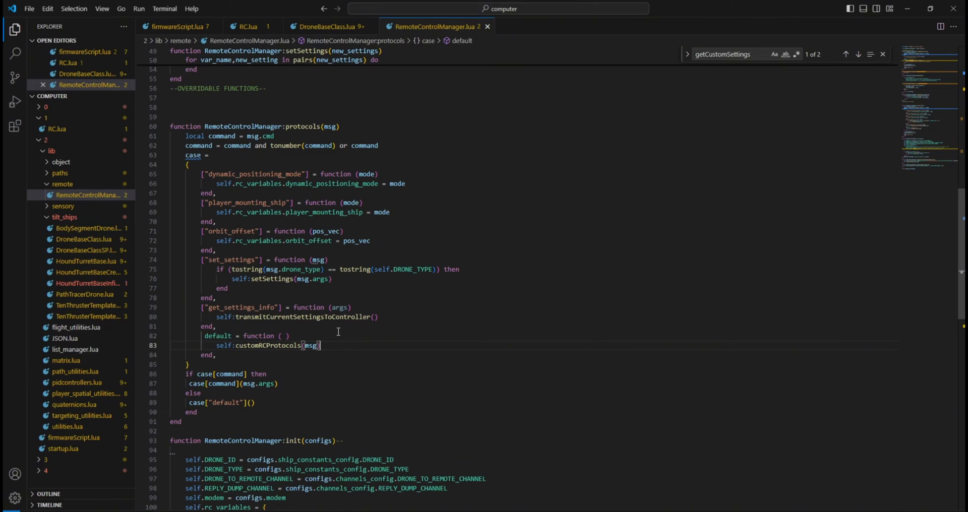
click(232, 26)
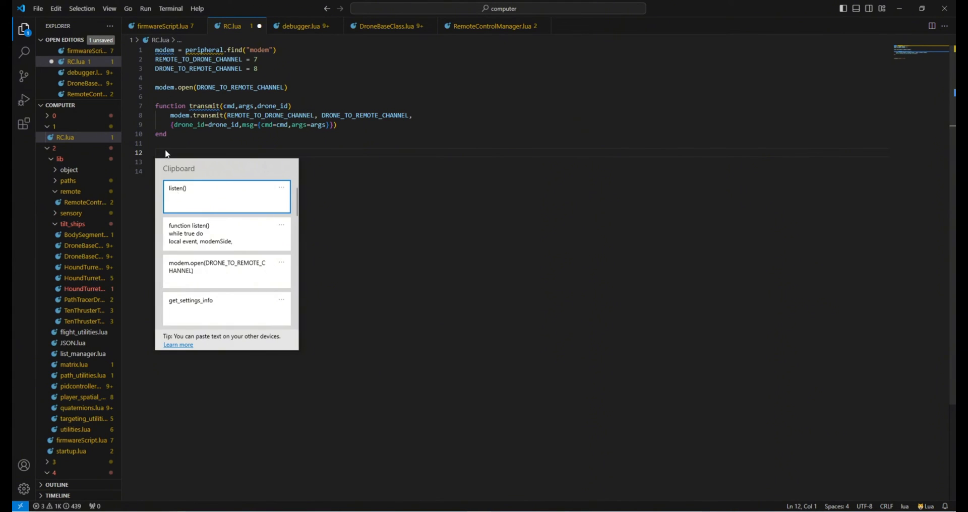
- Paste the listen() function, call listen() after the hush transmit, and check get_settings_info
click(225, 233)
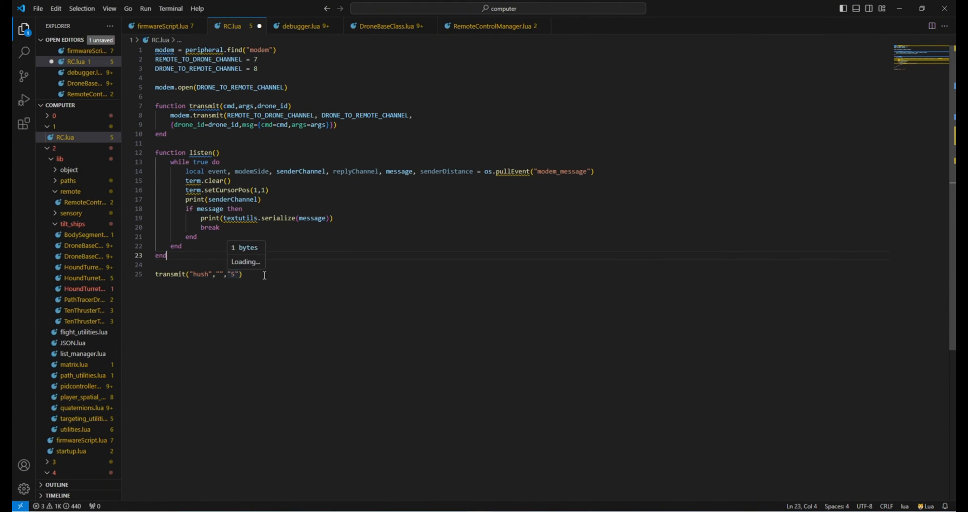
double_click(202, 152)
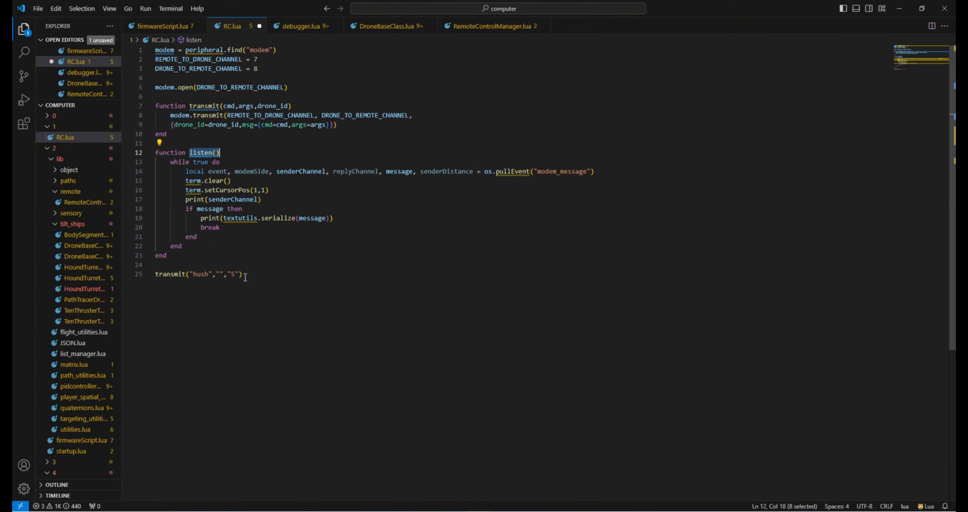
text(listen())
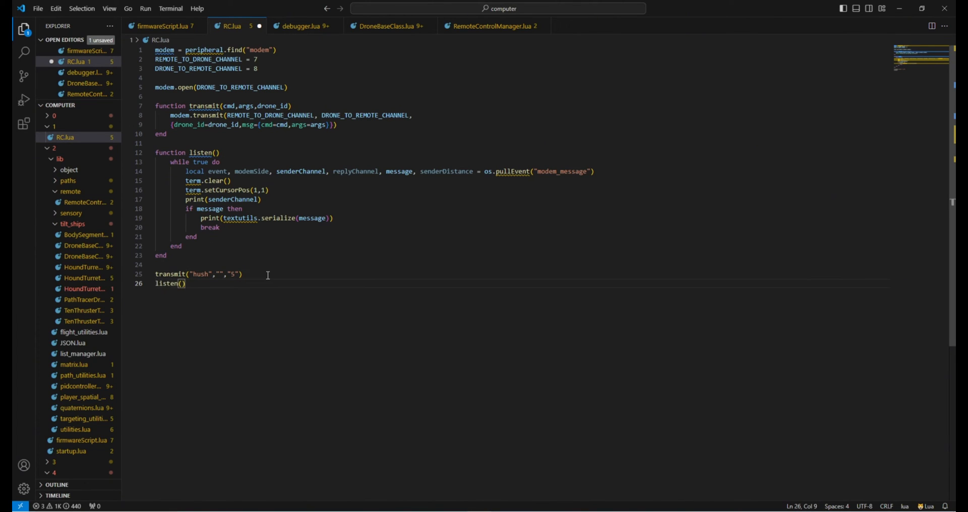
double_click(199, 274)
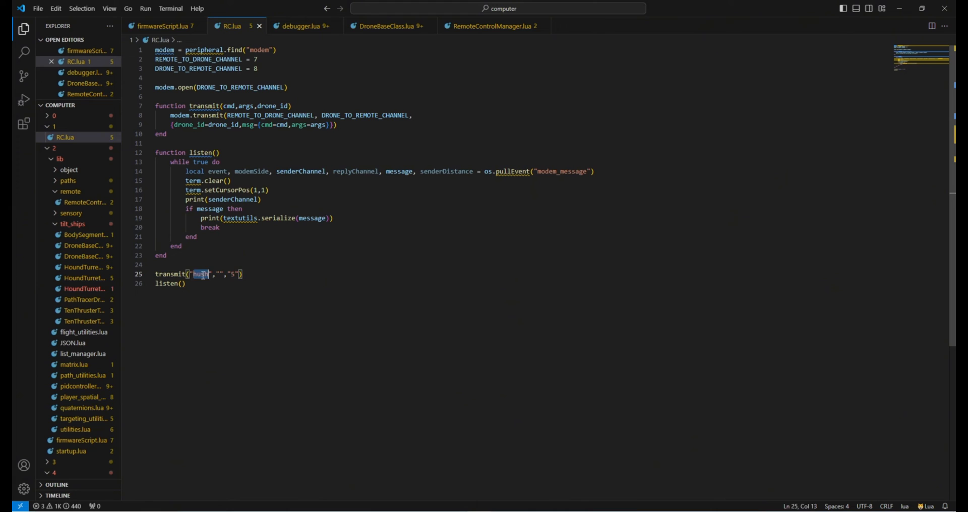
click(487, 25)
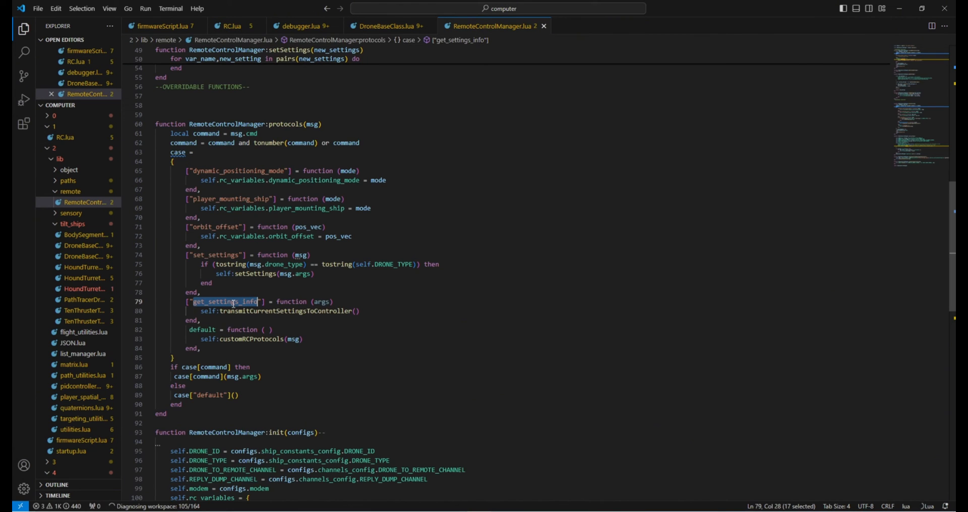
click(230, 25)
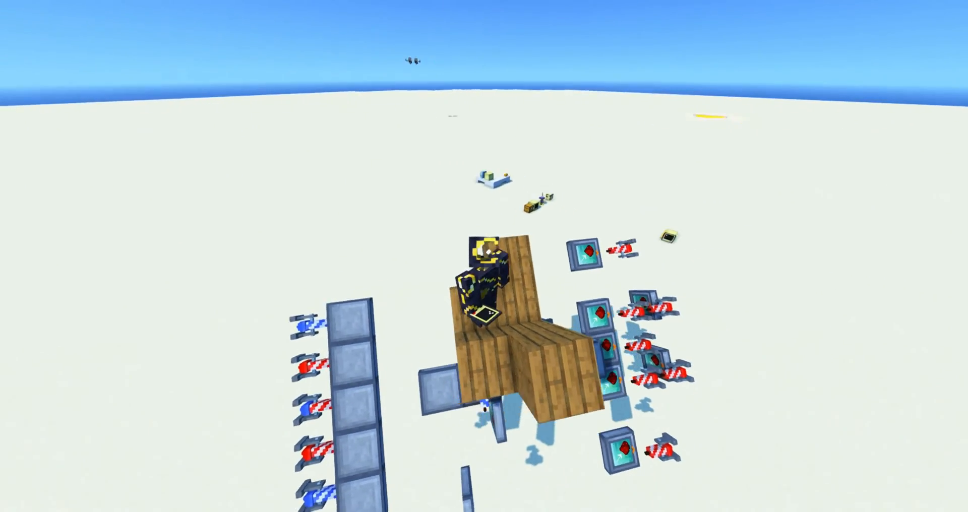
mouse_move(484, 256)
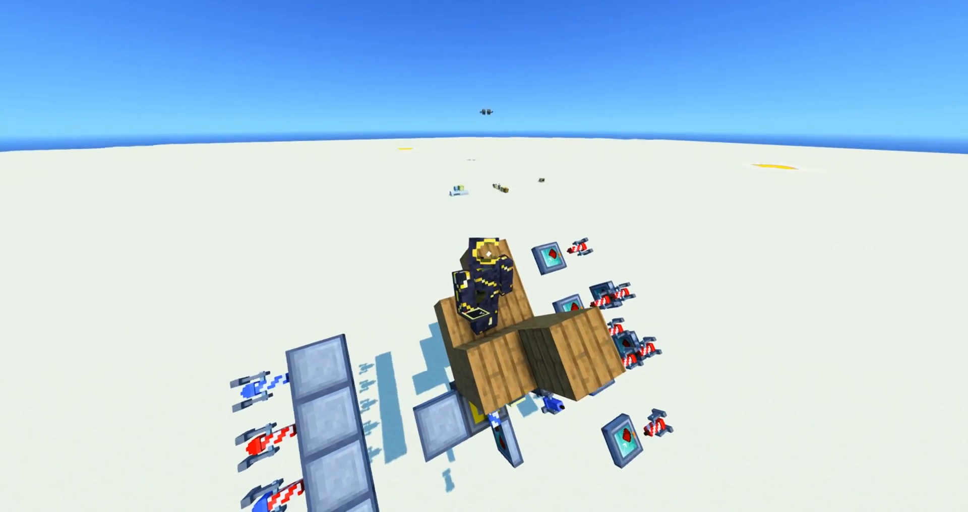
mouse_move(484, 256)
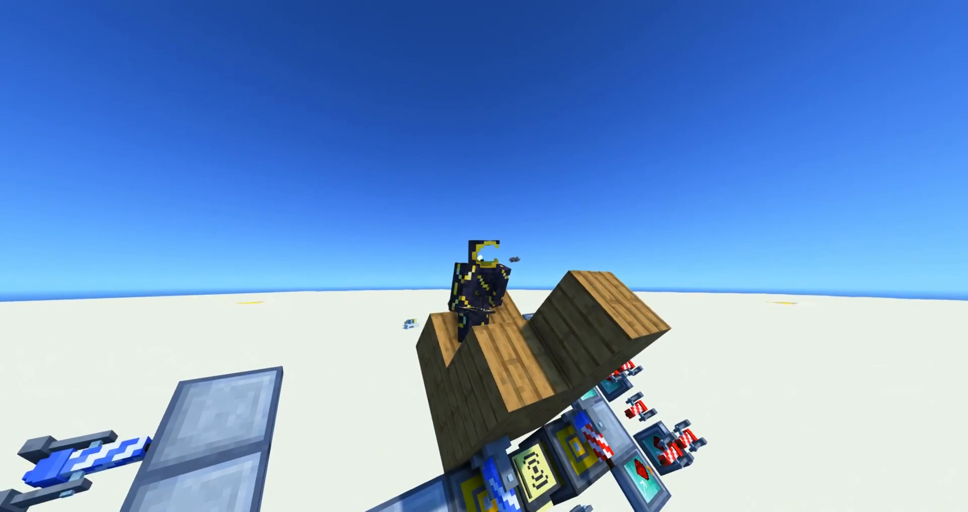
mouse_move(484, 256)
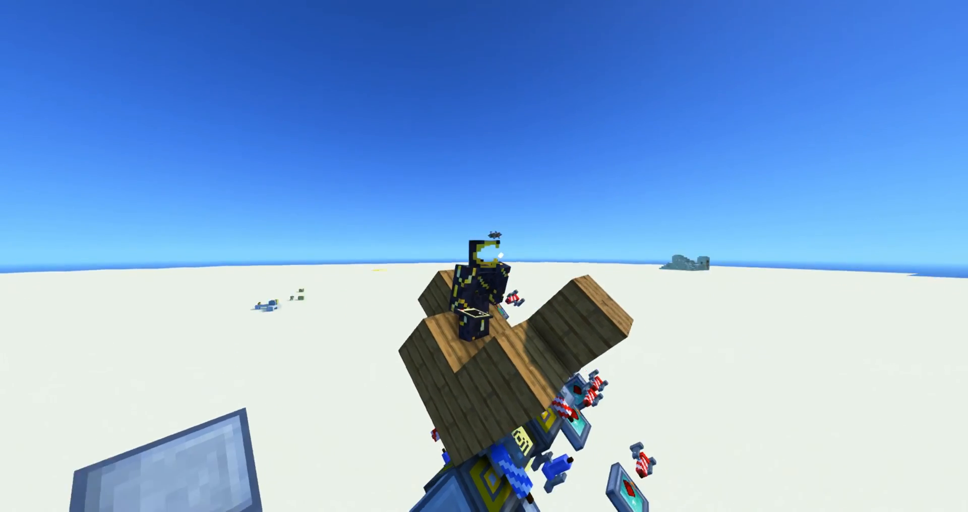